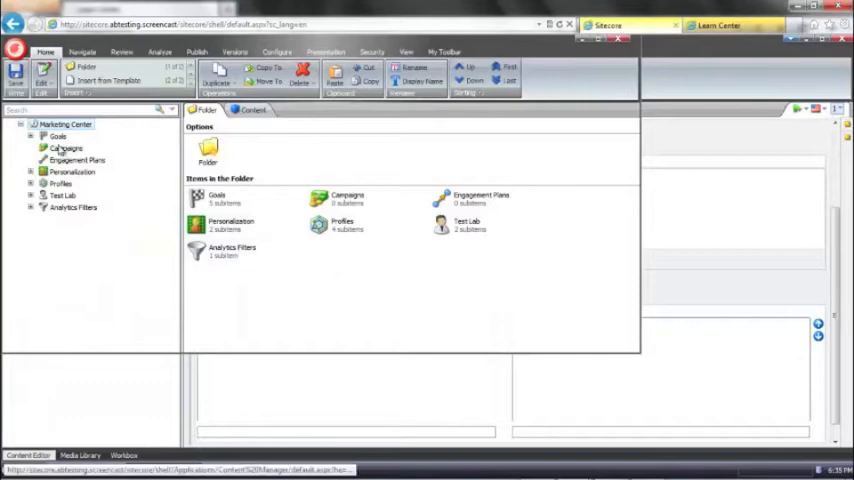
# Step: Add a new Goal item named 'Signed up for information pack' under Marketing Center's Goals folder
pyautogui.click(58, 136)
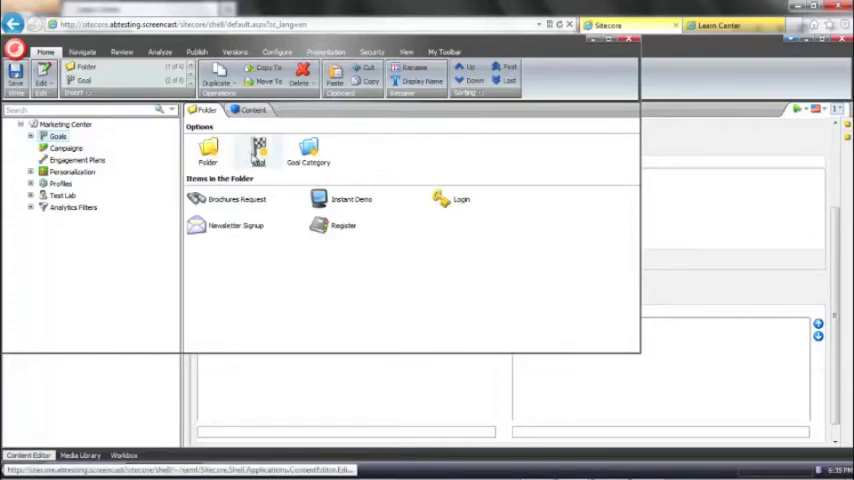
pyautogui.click(258, 150)
pyautogui.write('S')
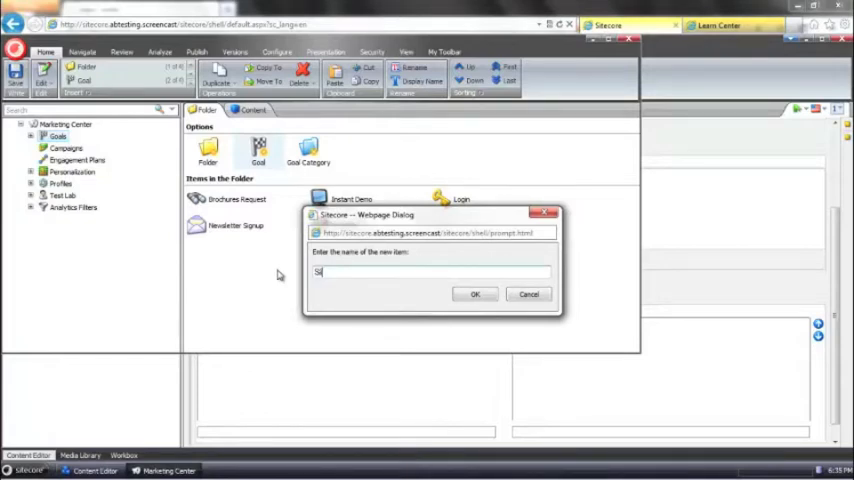
pyautogui.write('igned up for')
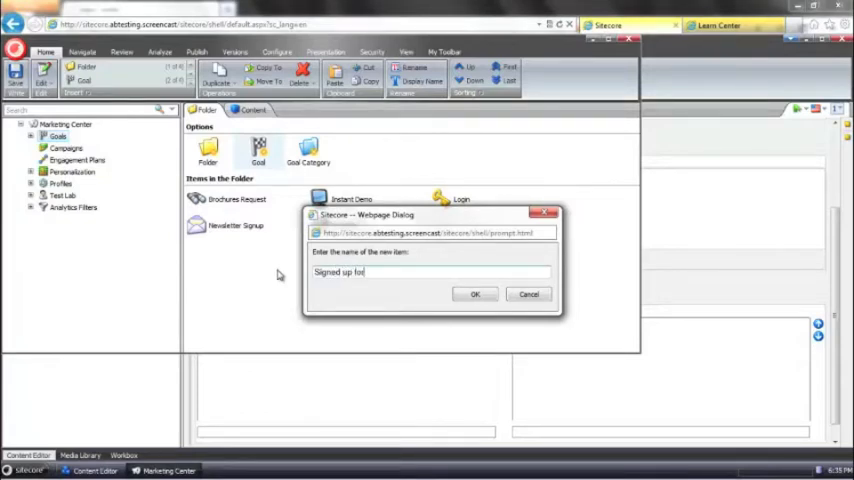
pyautogui.write('information pac')
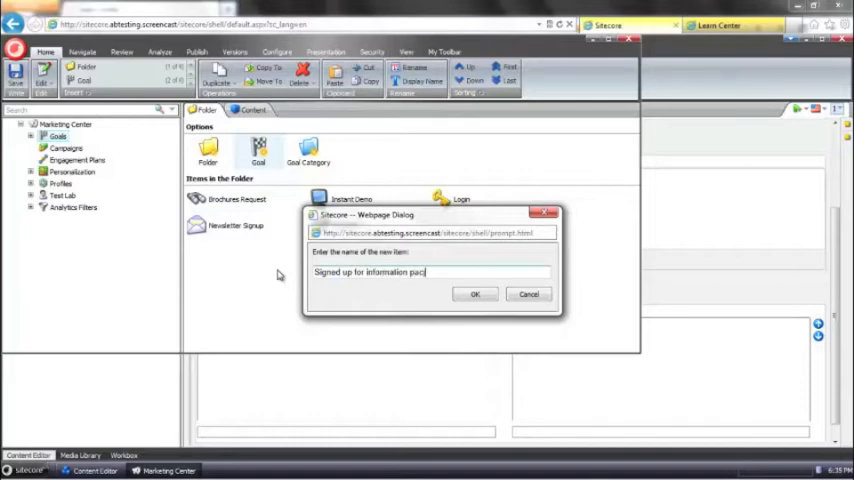
pyautogui.click(474, 294)
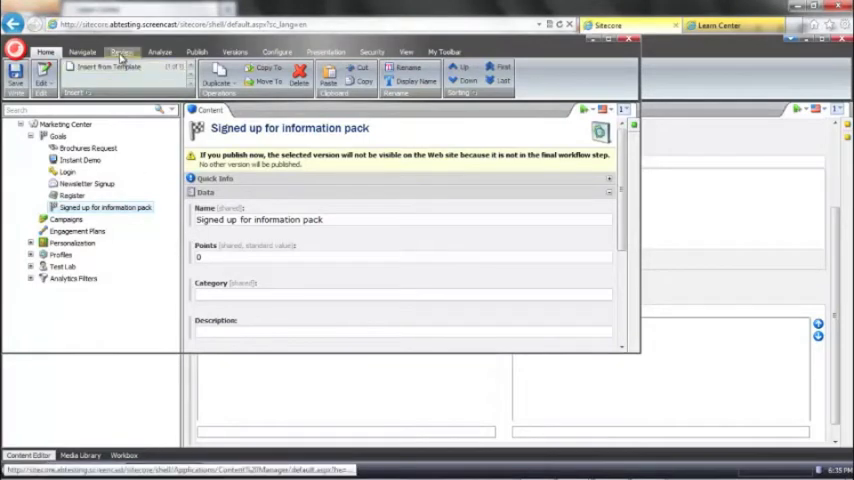
pyautogui.moveTo(100, 66)
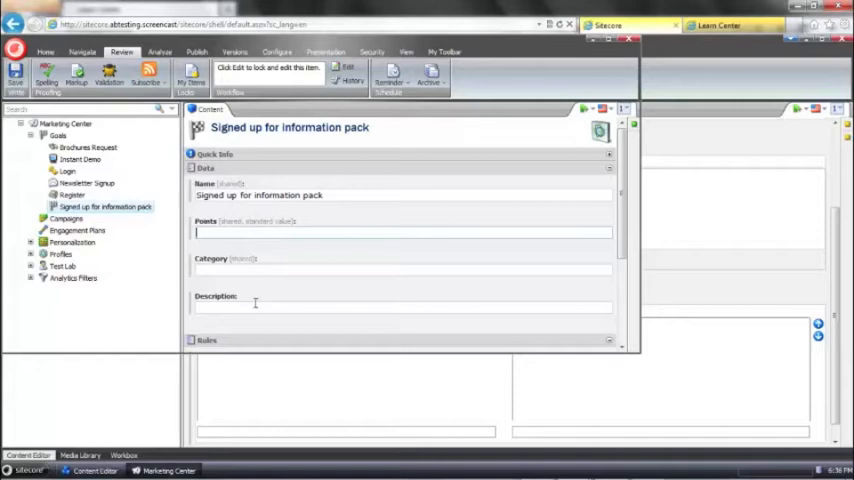
# Step: Give the goal 10 points and publish it, dismissing the publishing notice
pyautogui.write('10')
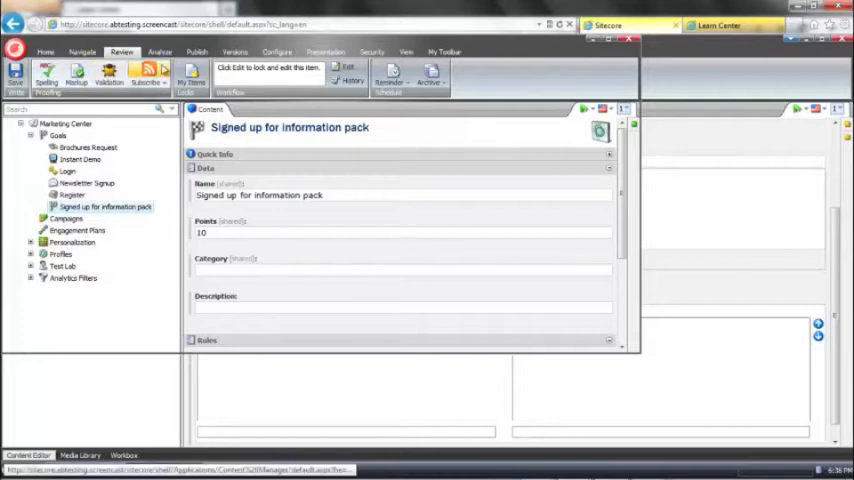
pyautogui.click(196, 52)
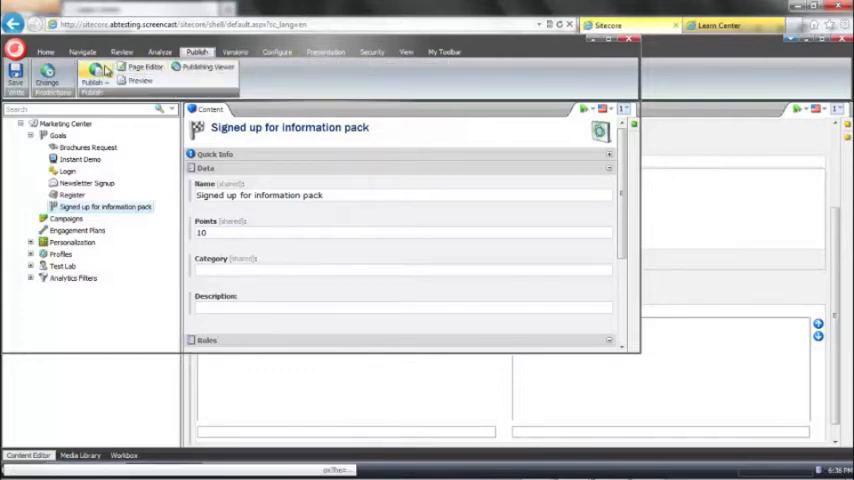
pyautogui.click(92, 78)
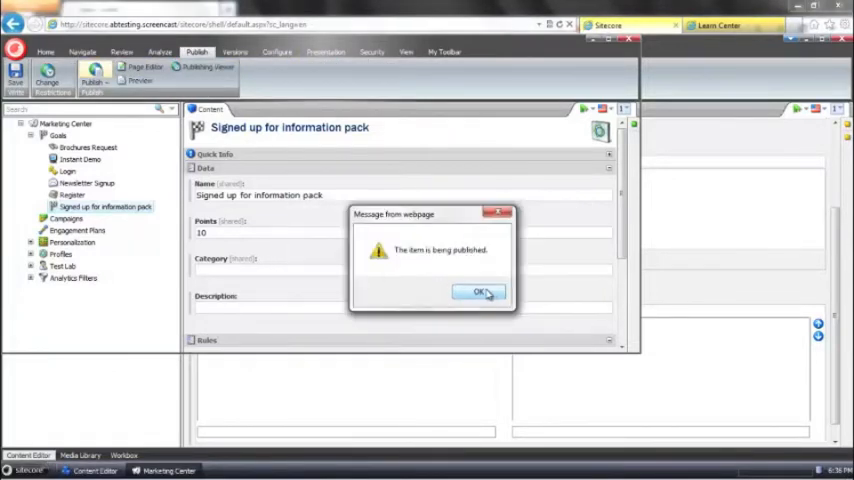
pyautogui.click(476, 292)
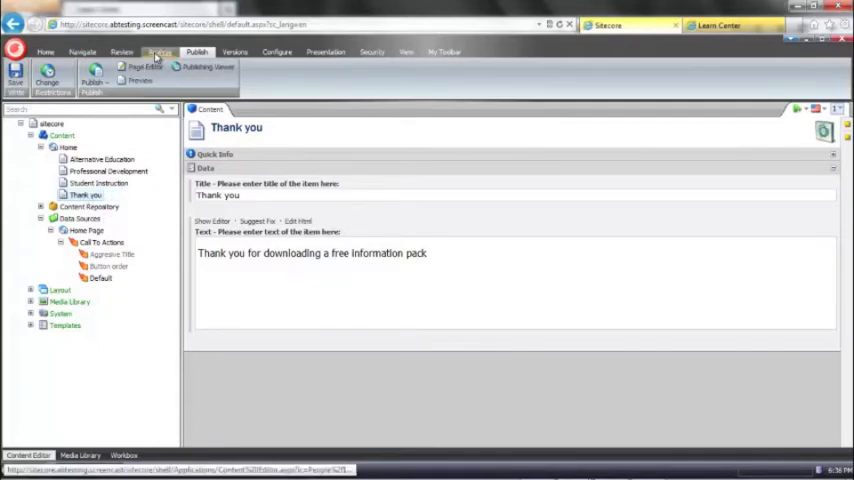
# Step: Assign the 'Signed up for information pack' goal to the Thank you page via Analyze > Goals
pyautogui.click(160, 52)
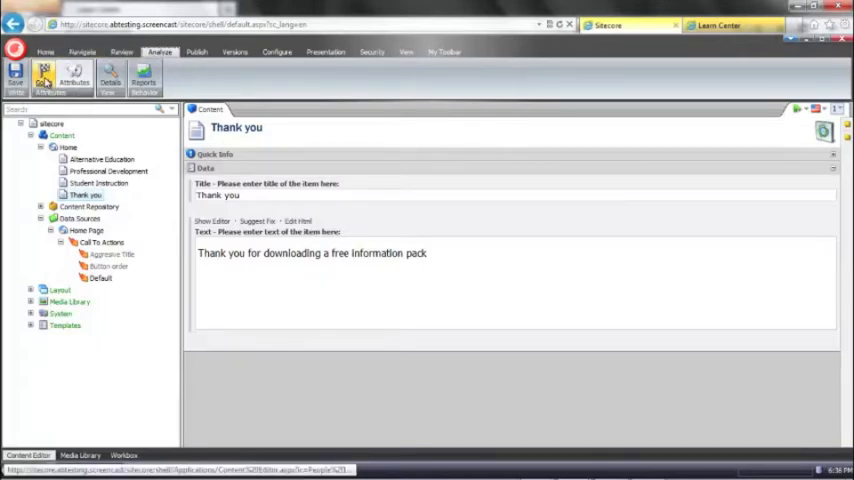
pyautogui.click(44, 76)
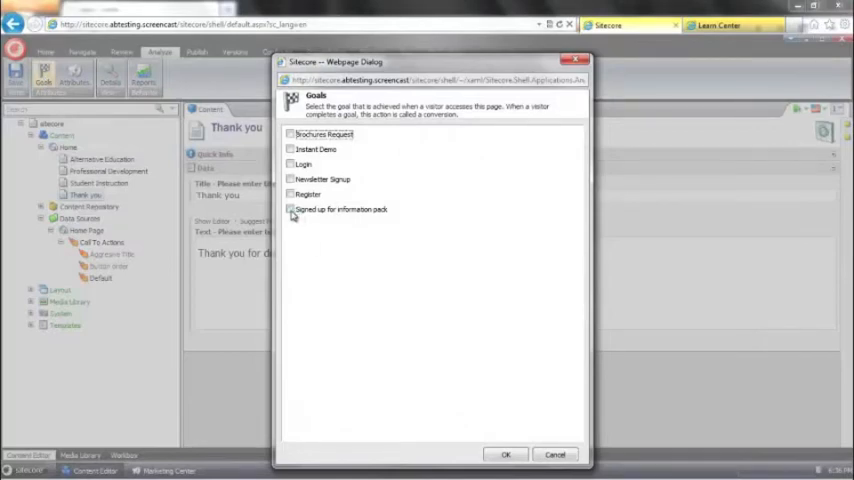
pyautogui.click(290, 208)
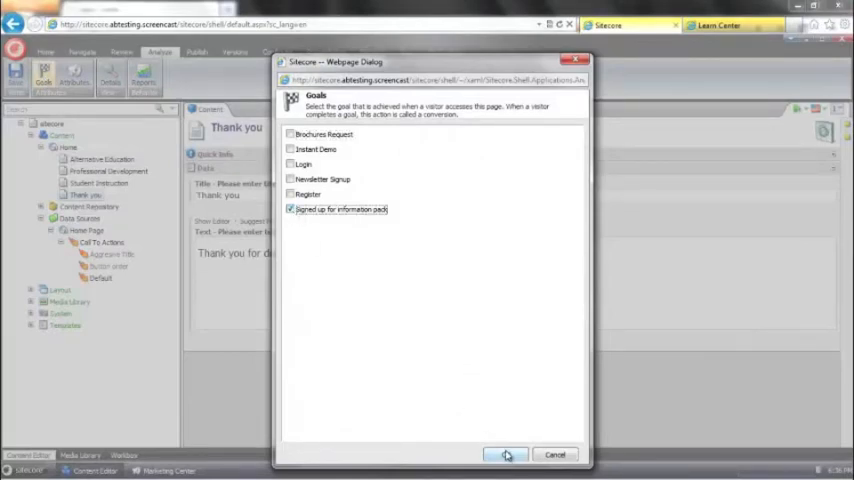
pyautogui.click(506, 454)
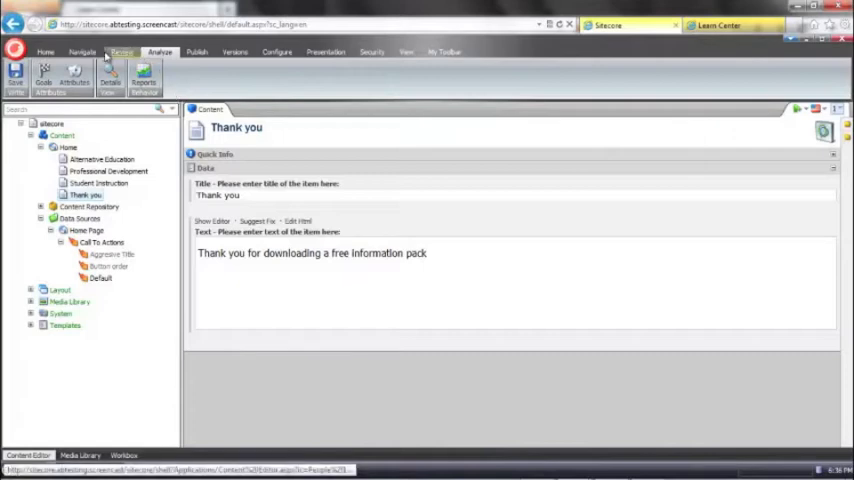
# Step: Publish the Thank you page and dismiss the publishing notice
pyautogui.click(196, 52)
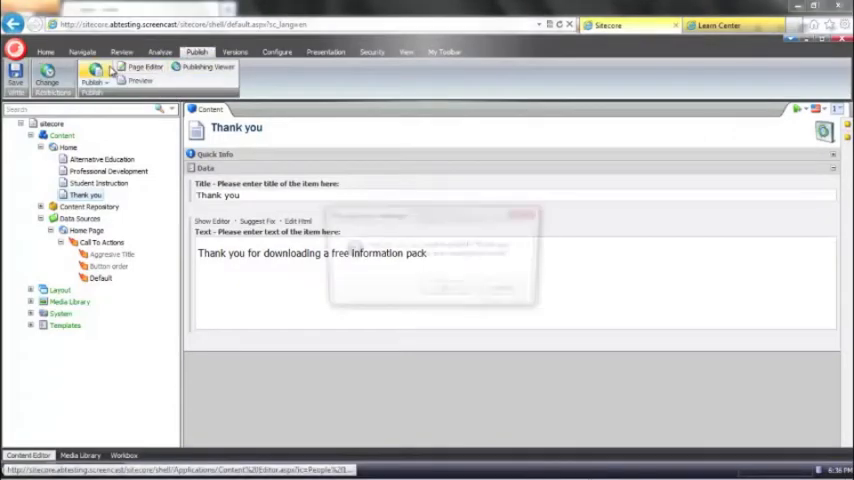
pyautogui.click(92, 78)
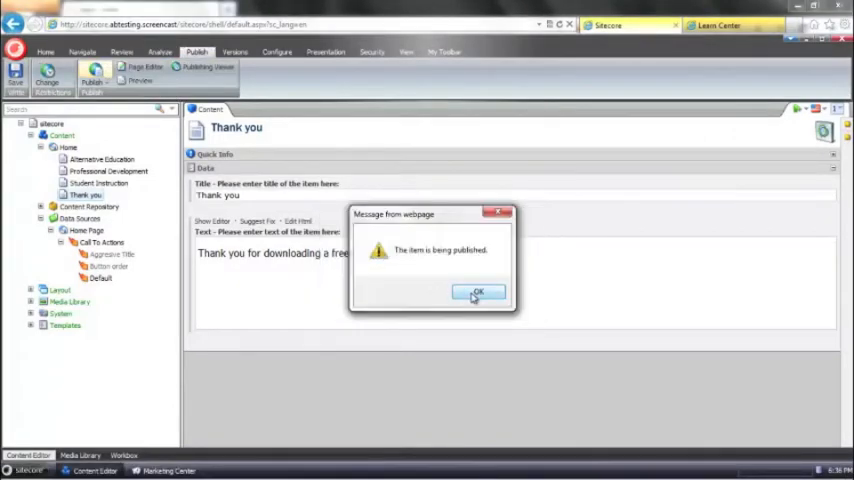
pyautogui.click(478, 292)
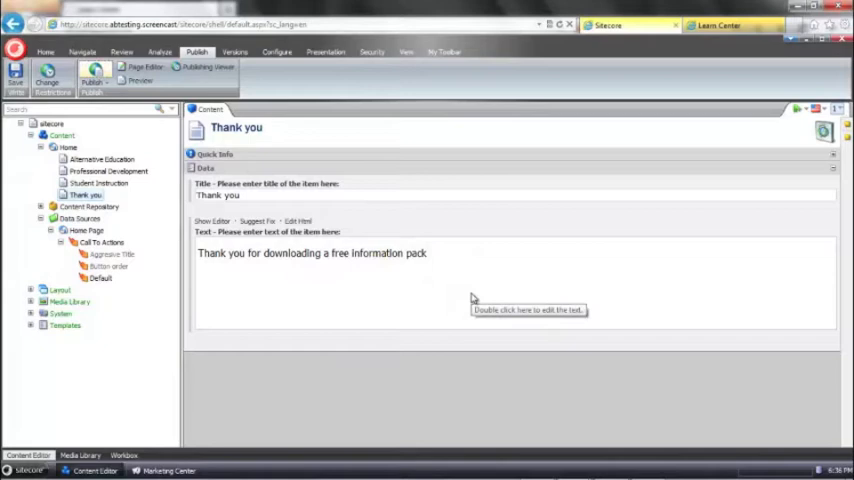
pyautogui.moveTo(474, 298)
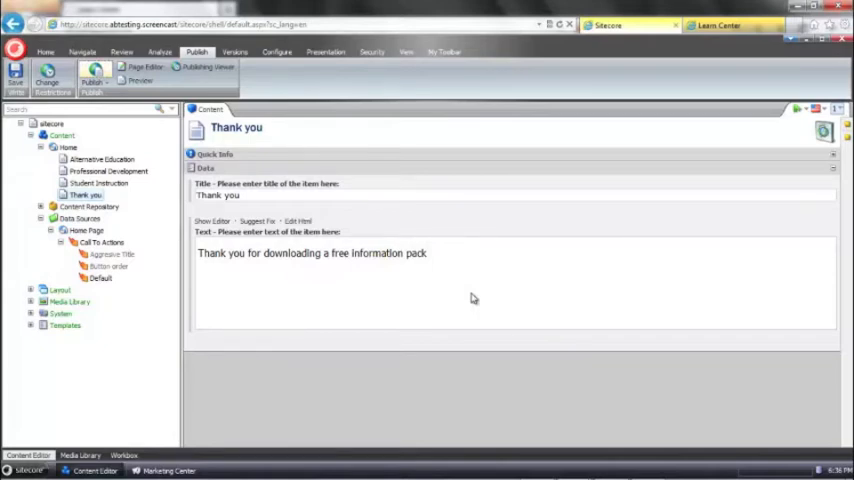
pyautogui.moveTo(466, 280)
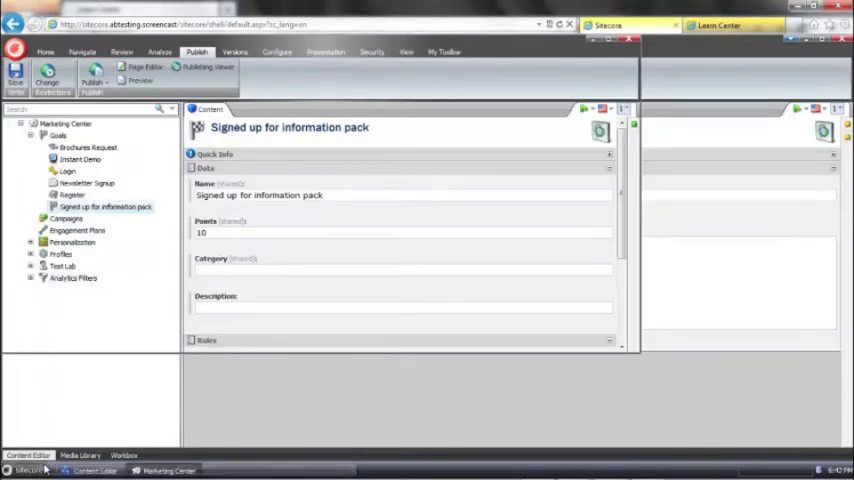
# Step: Expand the Test Lab folder and view the Button order and Aggressive title variations
pyautogui.click(24, 470)
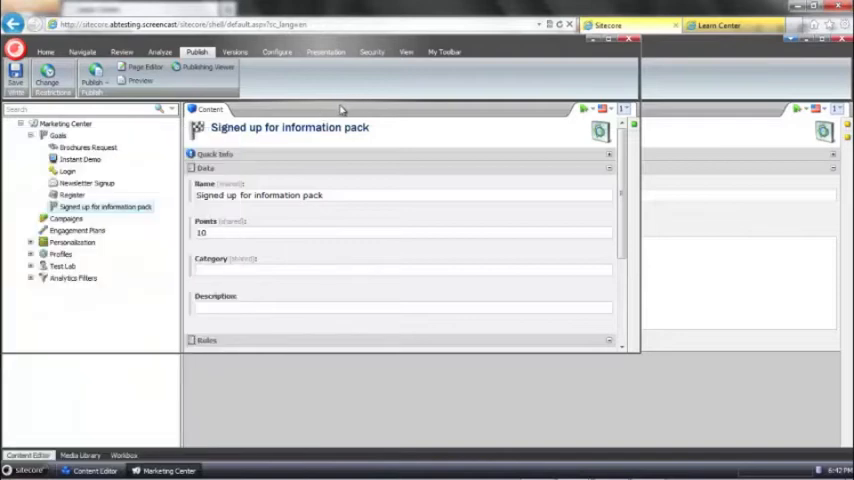
pyautogui.click(32, 136)
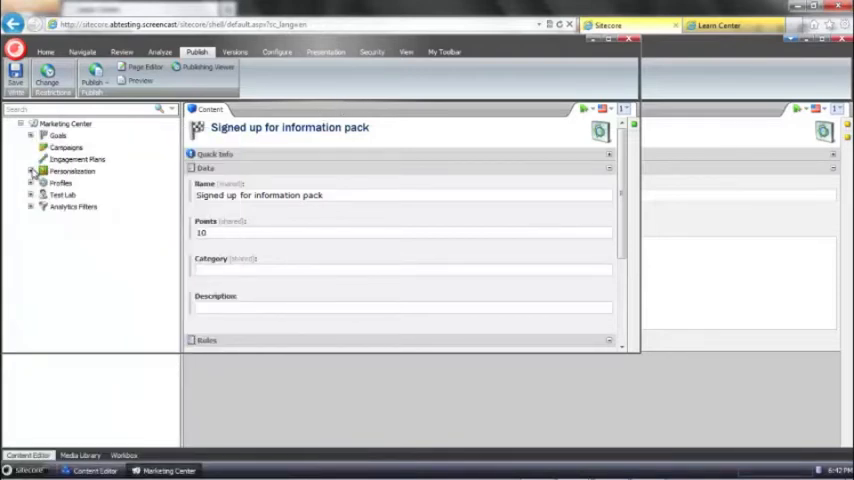
pyautogui.click(32, 184)
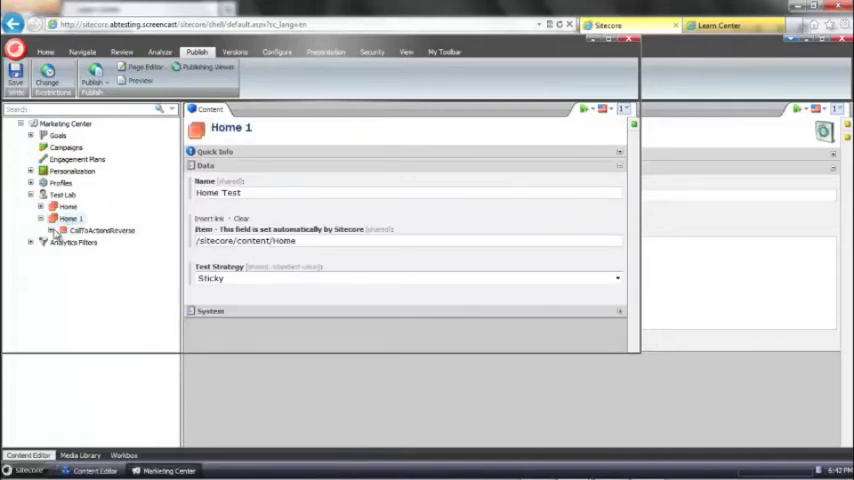
pyautogui.click(98, 242)
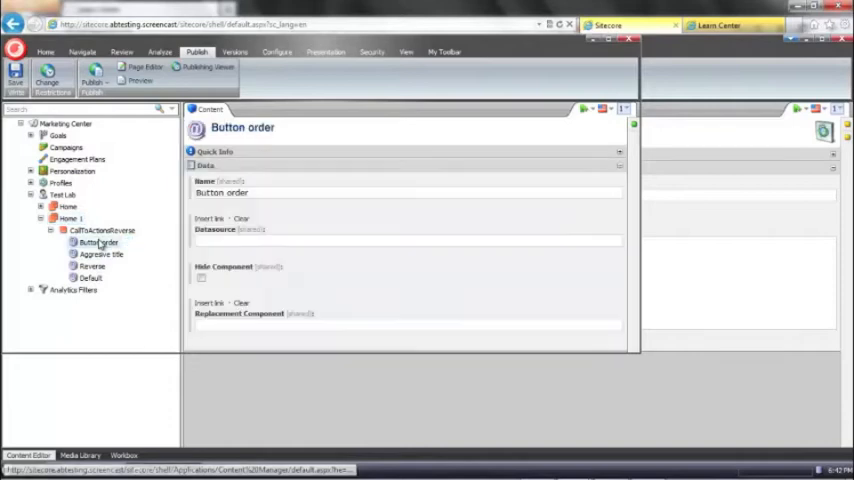
pyautogui.click(100, 254)
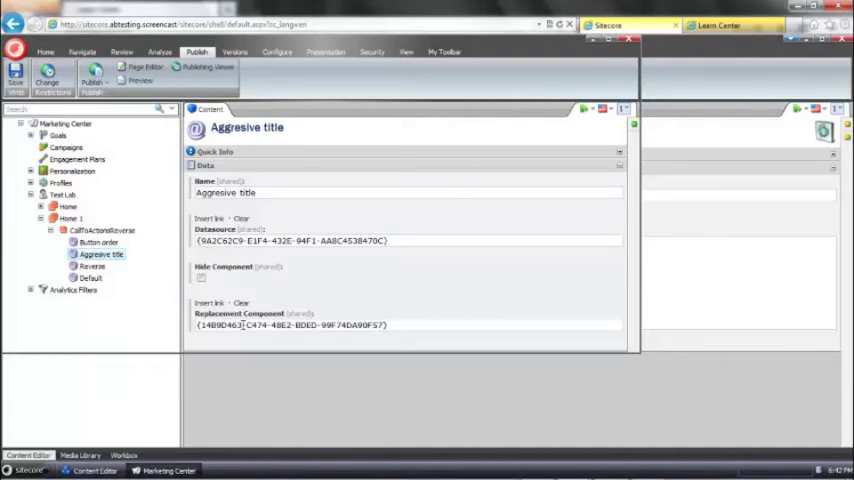
# Step: View the CallToActionsReverse component, then bring up the Home 1 item's test settings
pyautogui.click(100, 230)
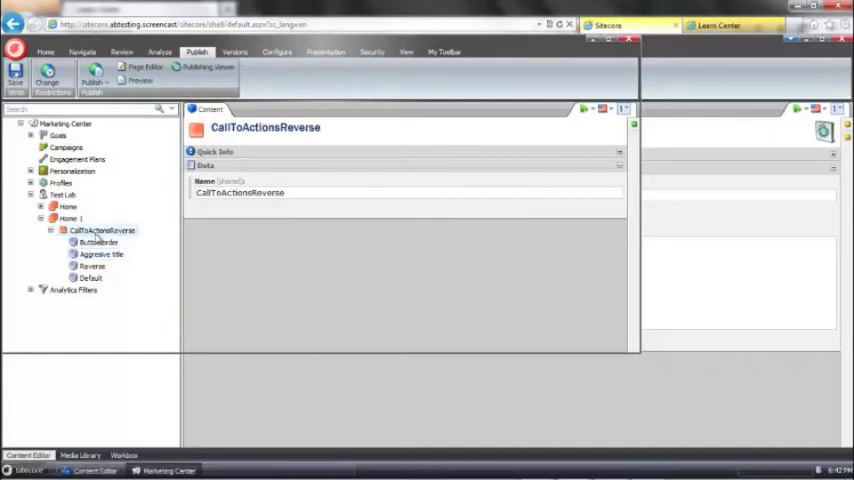
pyautogui.click(68, 218)
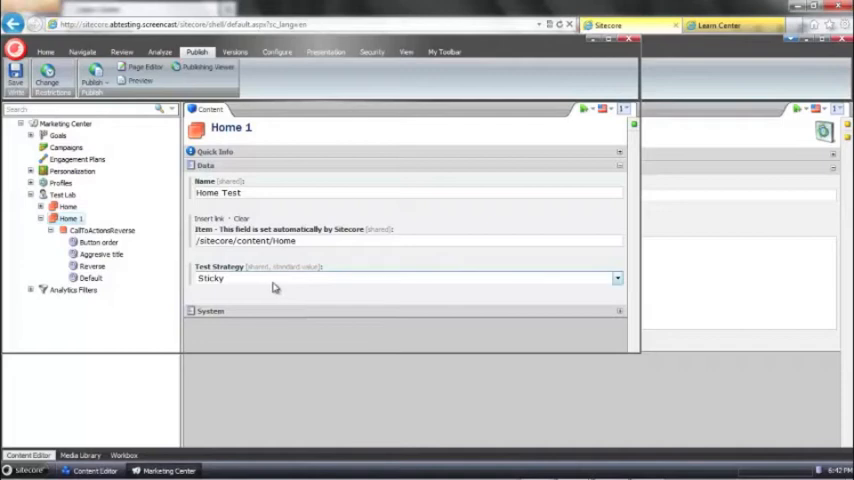
pyautogui.moveTo(288, 288)
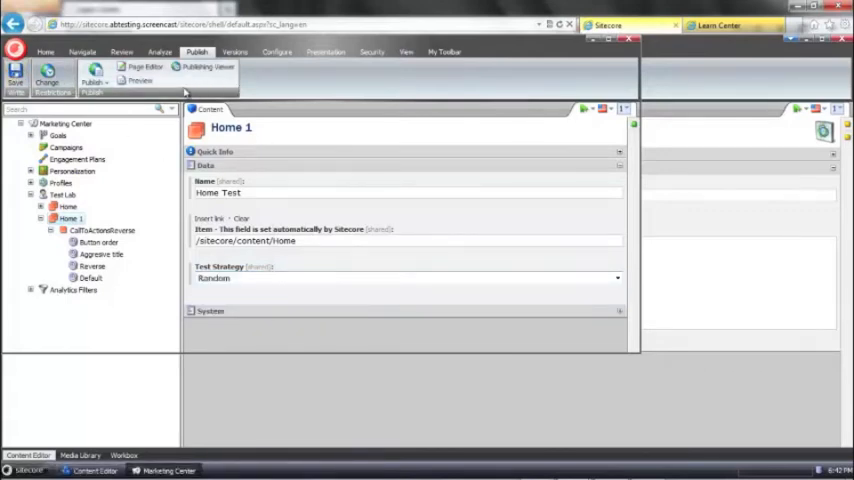
# Step: Publish the Home 1 item with its Random test strategy to every target
pyautogui.click(92, 82)
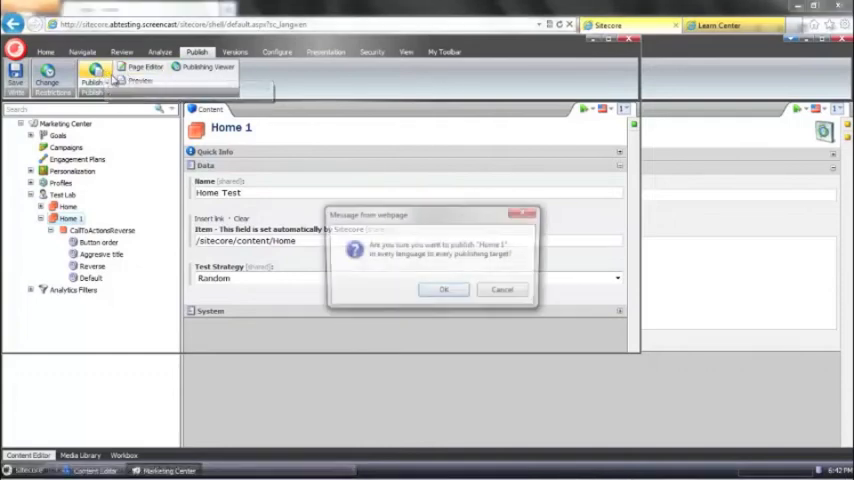
pyautogui.click(444, 288)
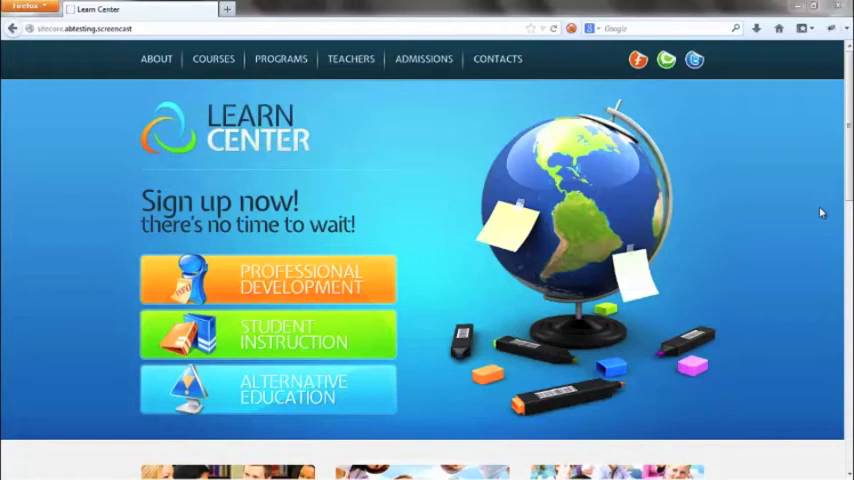
pyautogui.moveTo(268, 288)
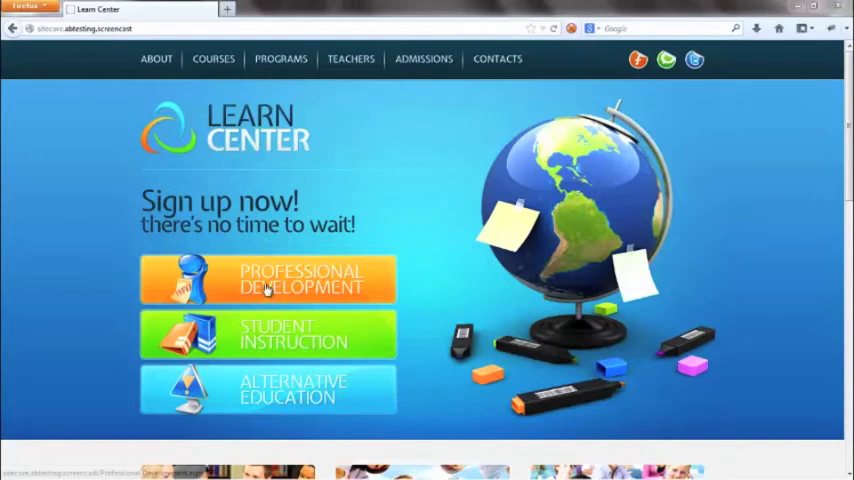
# Step: Visit the Professional Development page and download the free information pack, reaching Thank you
pyautogui.click(268, 280)
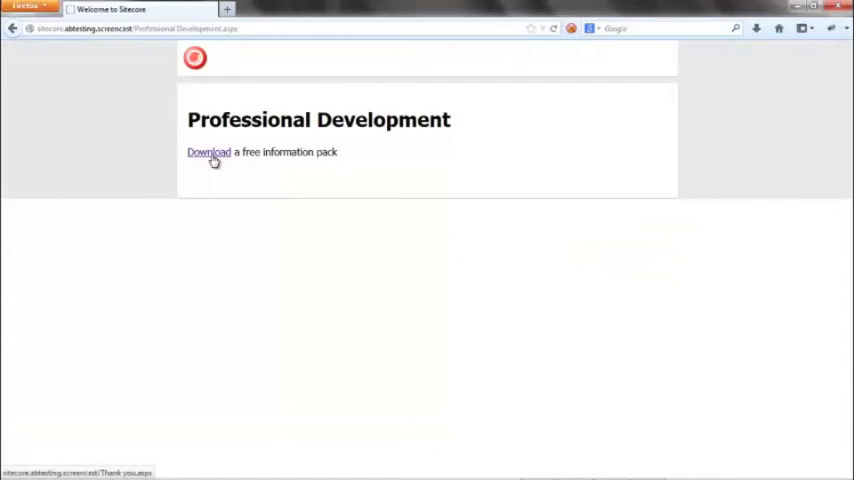
pyautogui.click(208, 152)
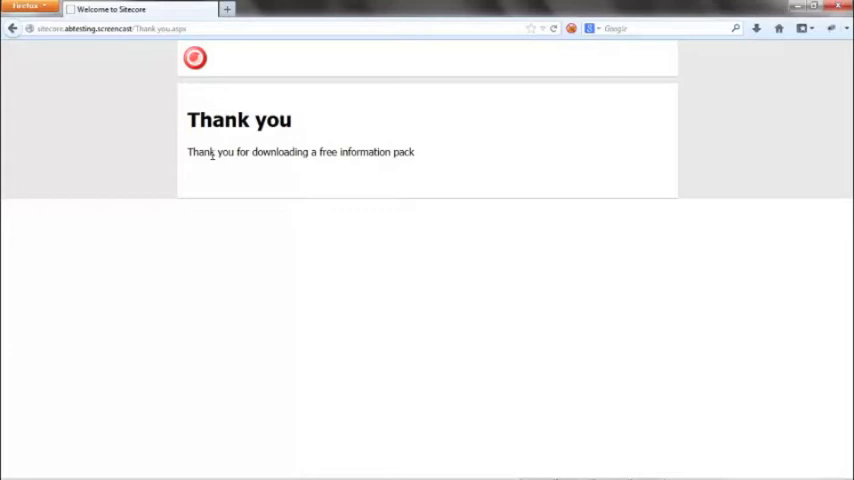
pyautogui.moveTo(158, 160)
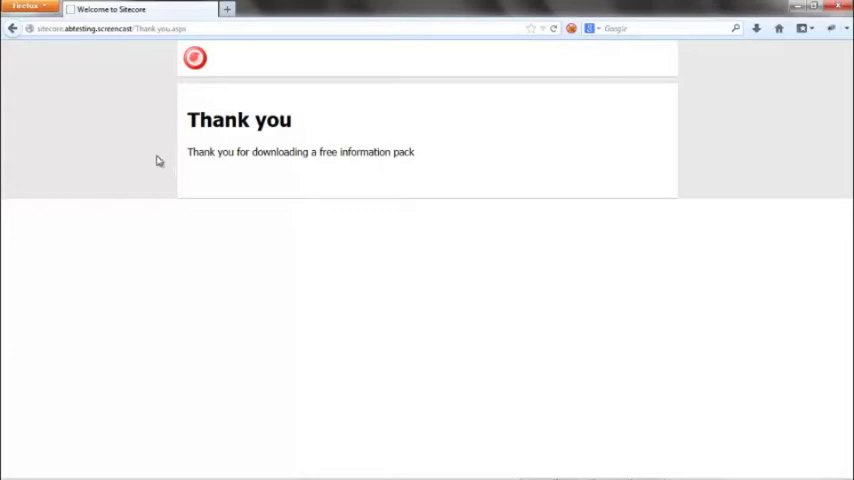
pyautogui.moveTo(220, 288)
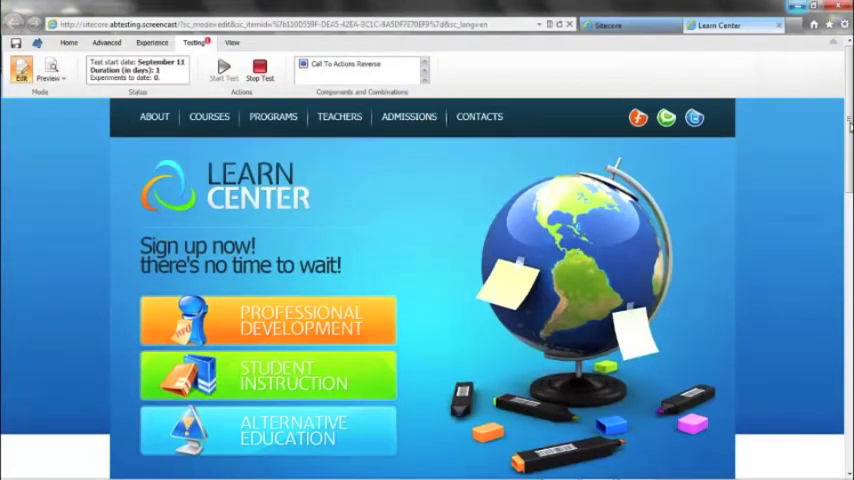
pyautogui.moveTo(398, 96)
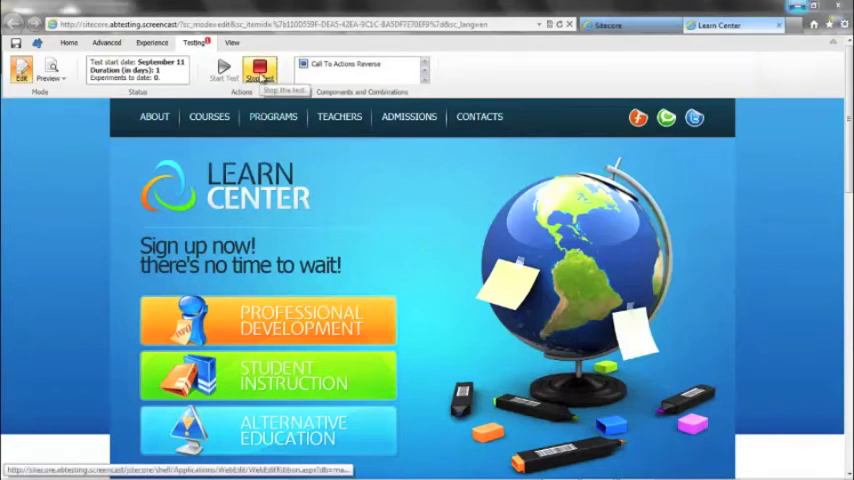
# Step: Stop the running call-to-action test, keeping the chosen variation
pyautogui.click(258, 70)
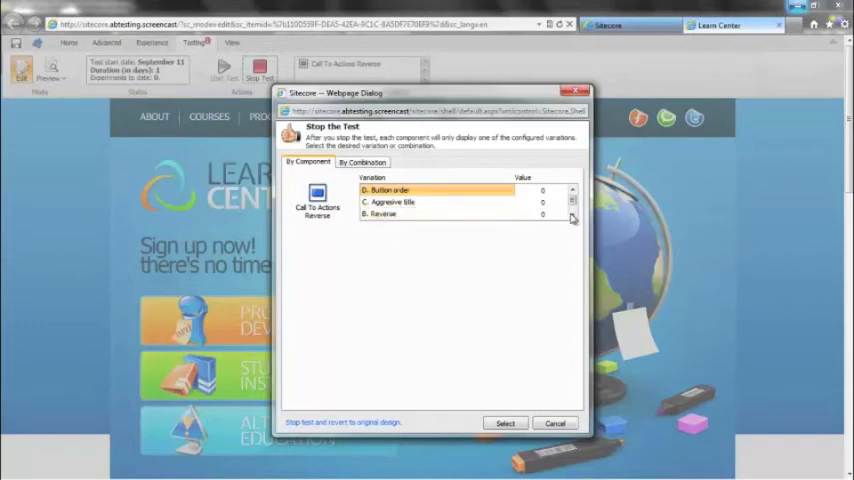
pyautogui.click(572, 208)
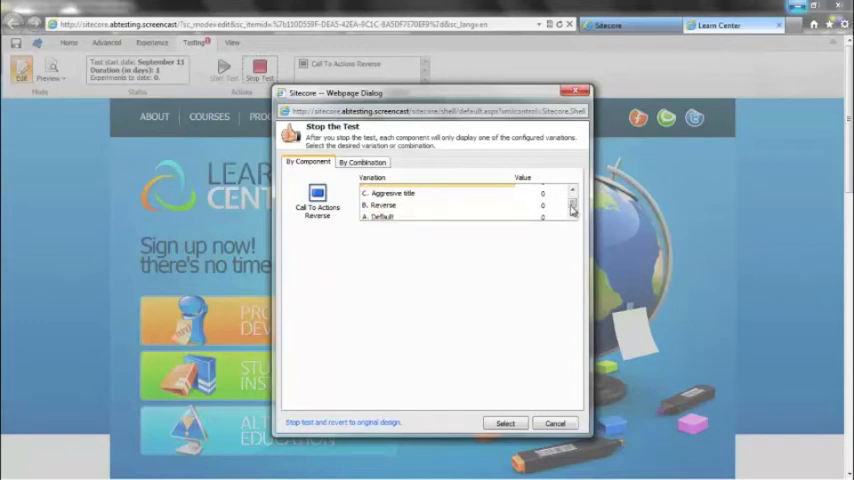
pyautogui.click(392, 192)
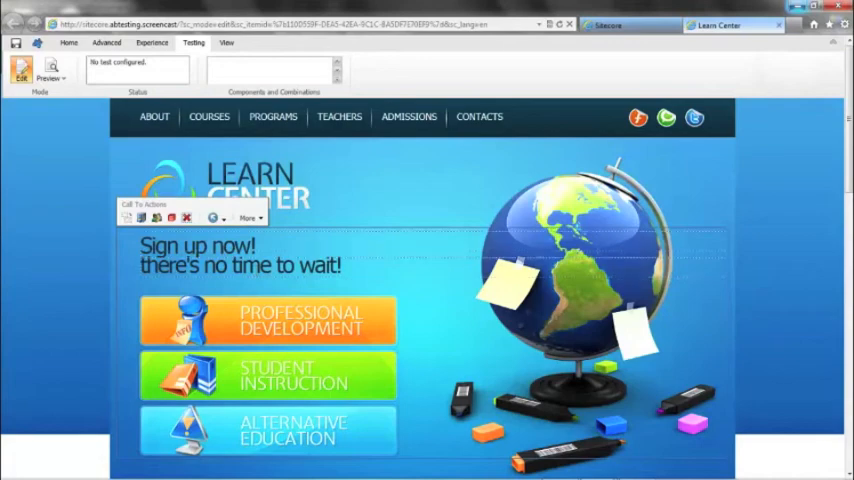
pyautogui.click(68, 44)
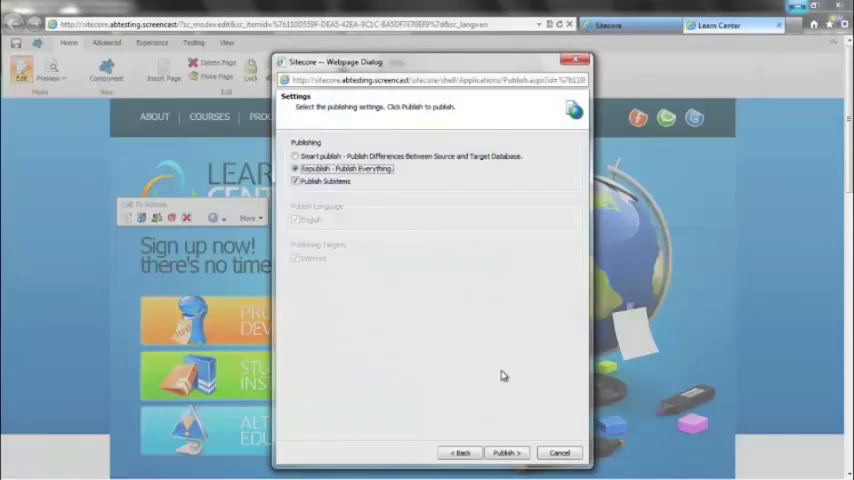
# Step: Publish the home page through the wizard and scroll through the published page
pyautogui.click(504, 452)
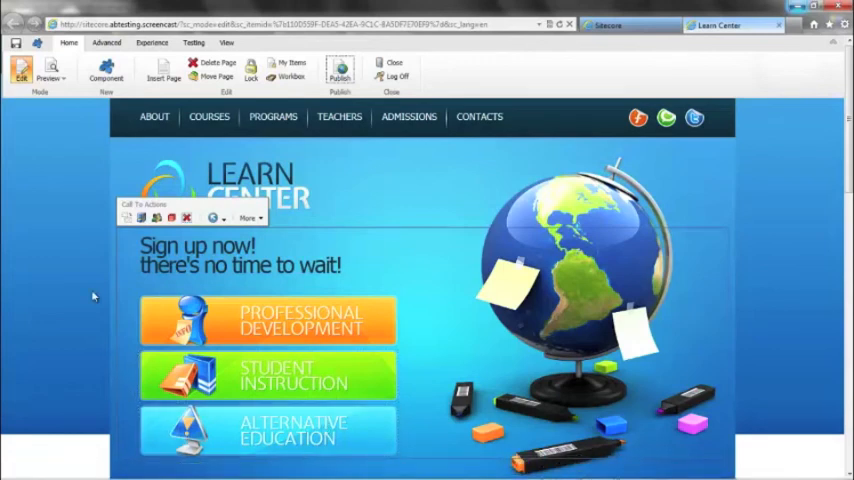
pyautogui.moveTo(752, 70)
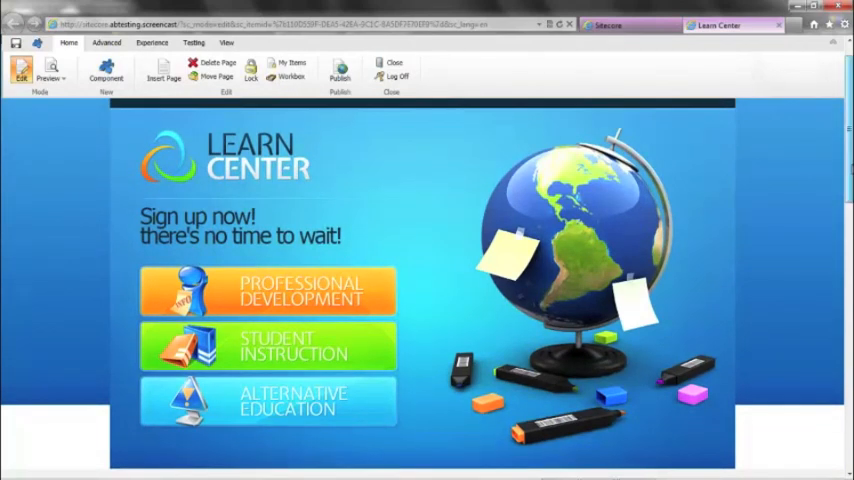
pyautogui.scroll(-3)
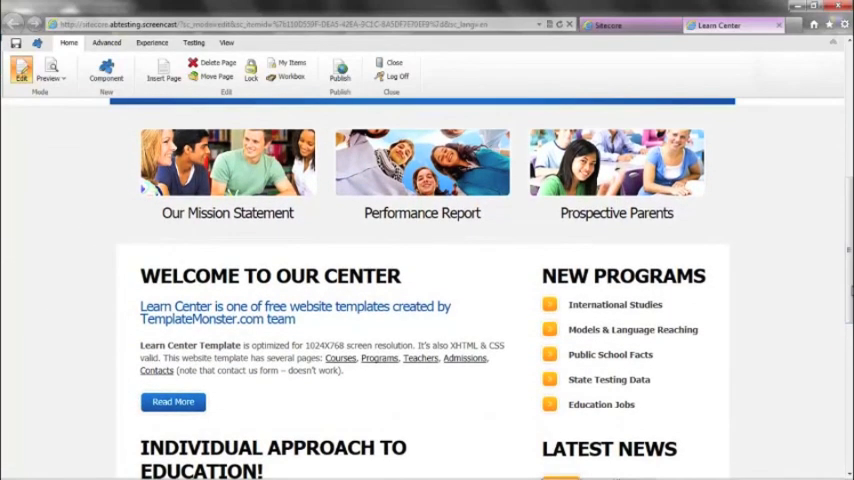
pyautogui.scroll(-3)
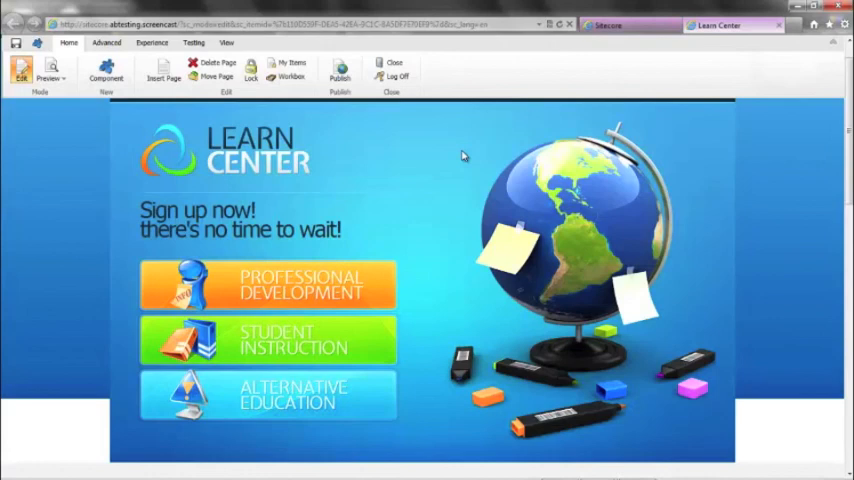
pyautogui.moveTo(800, 212)
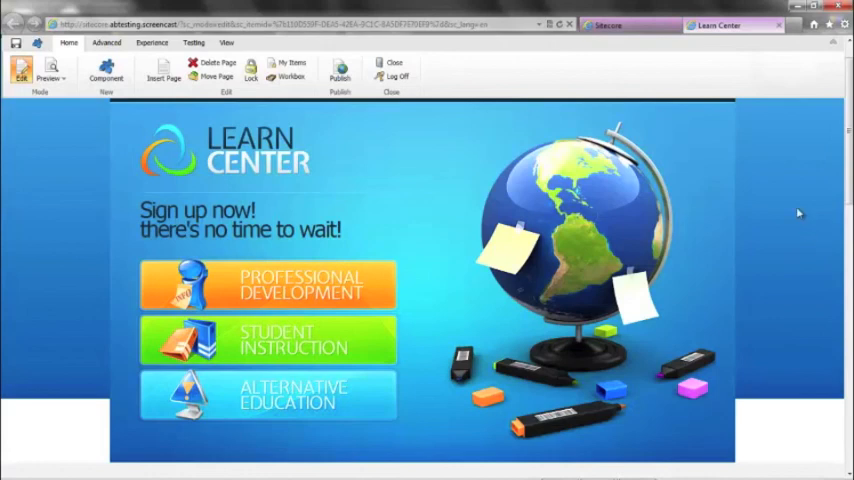